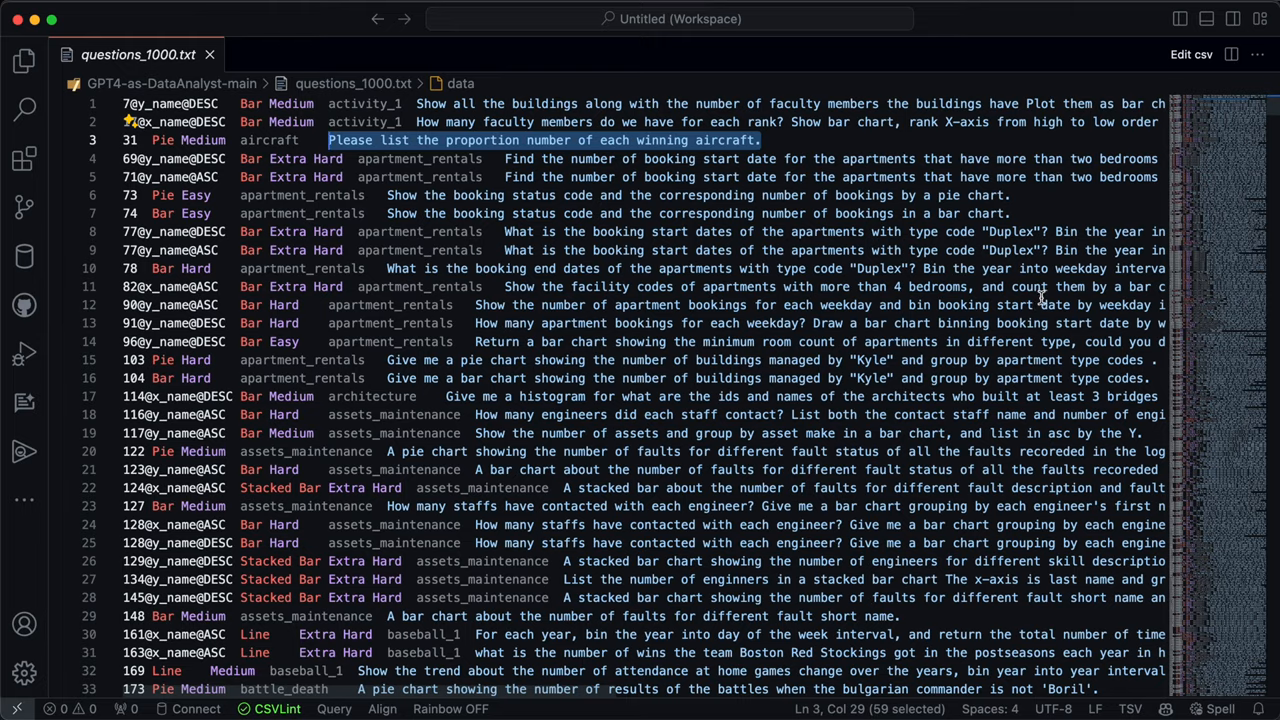
- Open apartment_rentals schema.sql and scroll through its table definitions and inserts
{"action": "scroll", "scroll_direction": "down", "scroll_amount": 3}
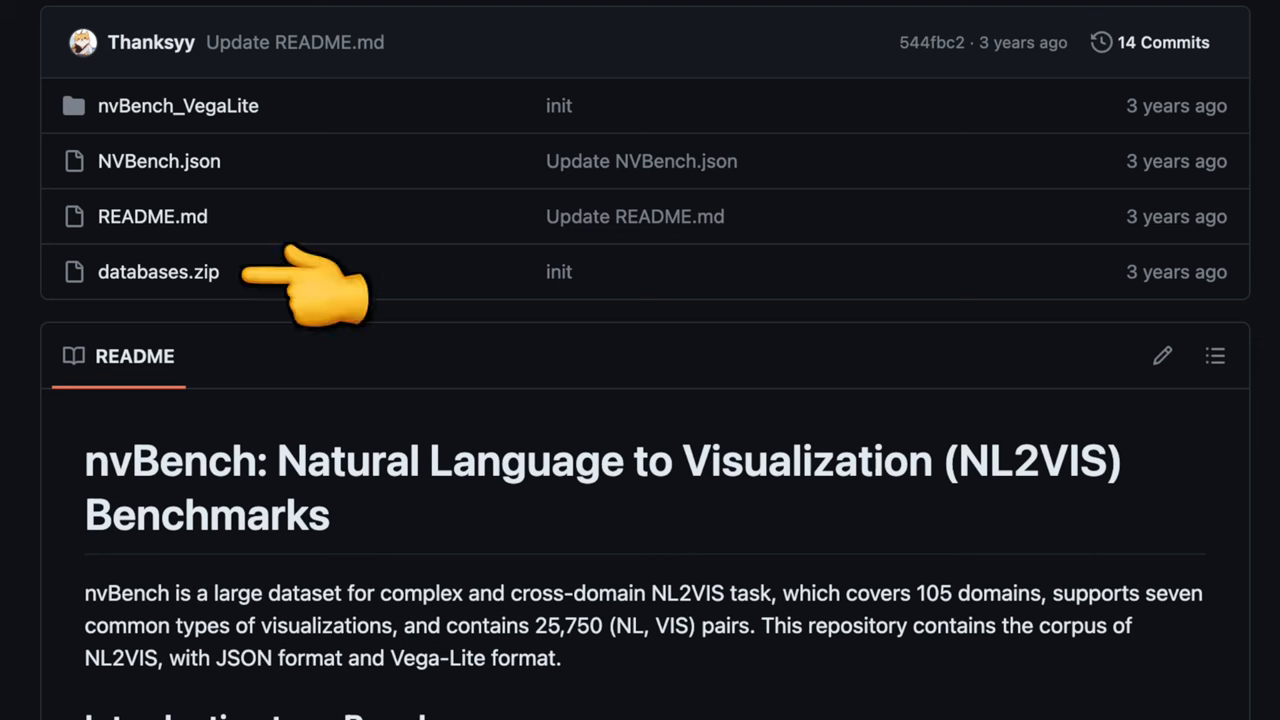
{"action": "mouse_move", "coordinate": [760, 575]}
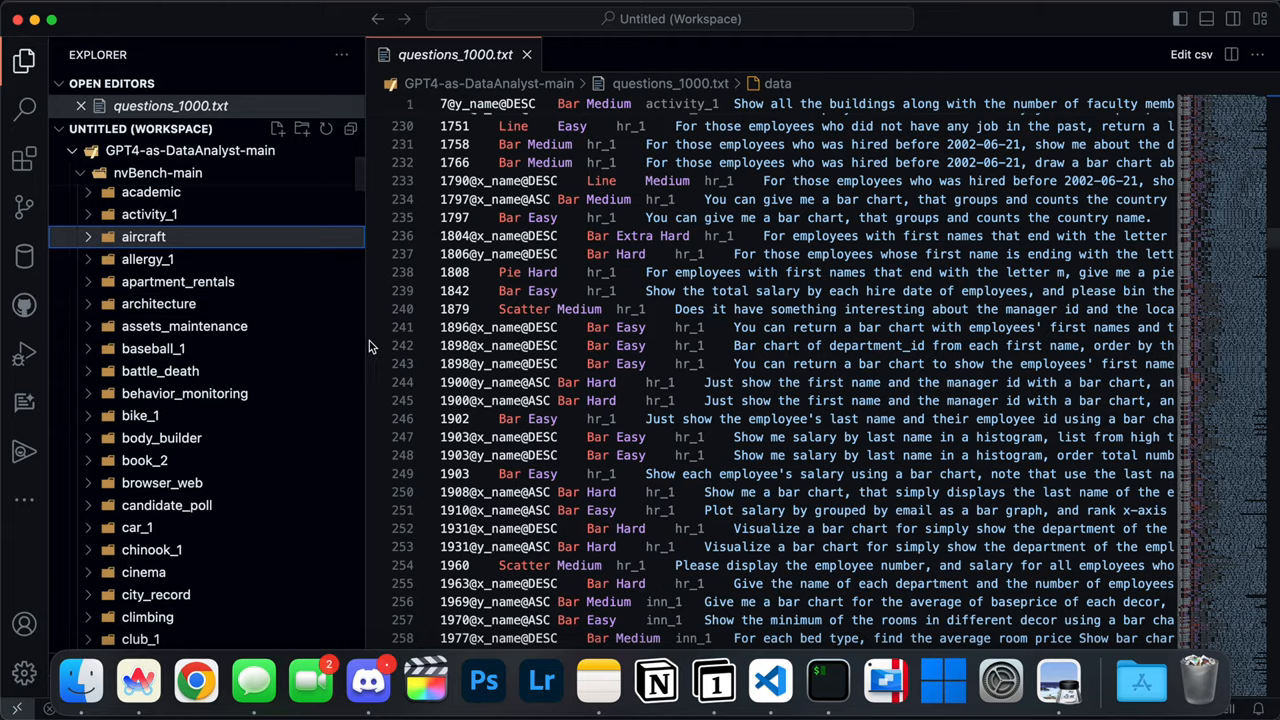
{"action": "left_click", "coordinate": [178, 281]}
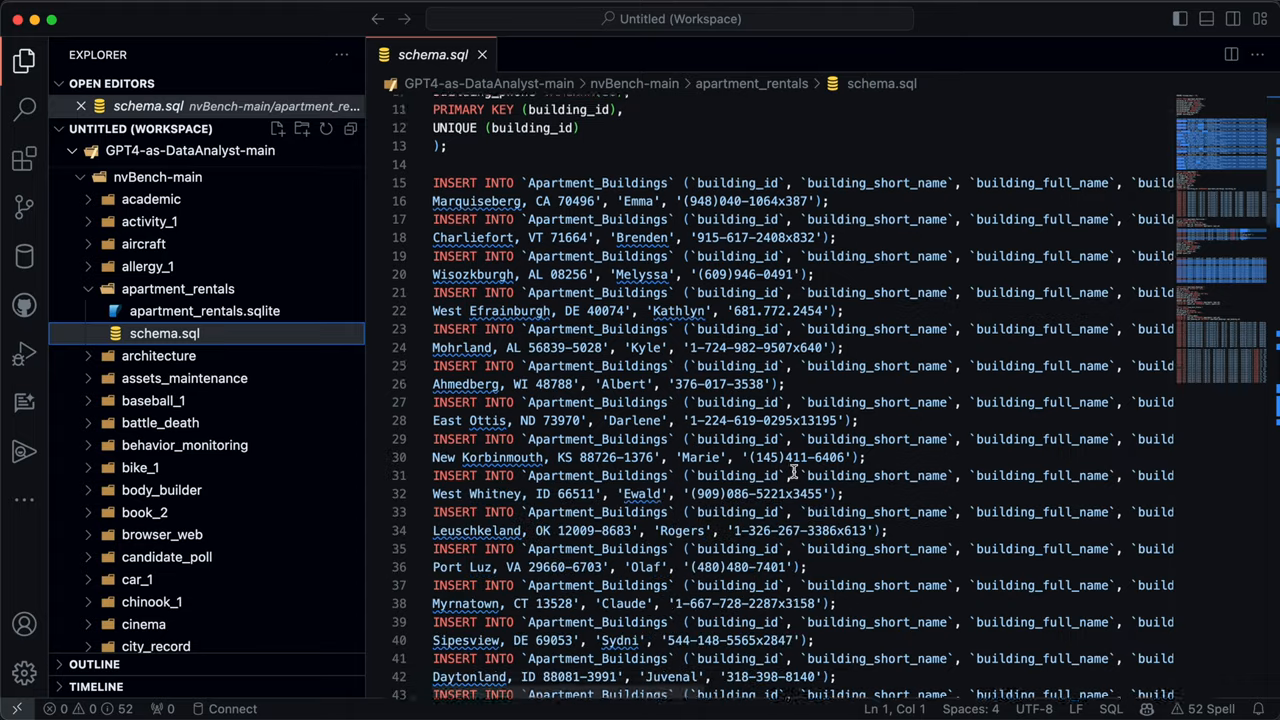
{"action": "scroll", "scroll_direction": "down", "scroll_amount": 3}
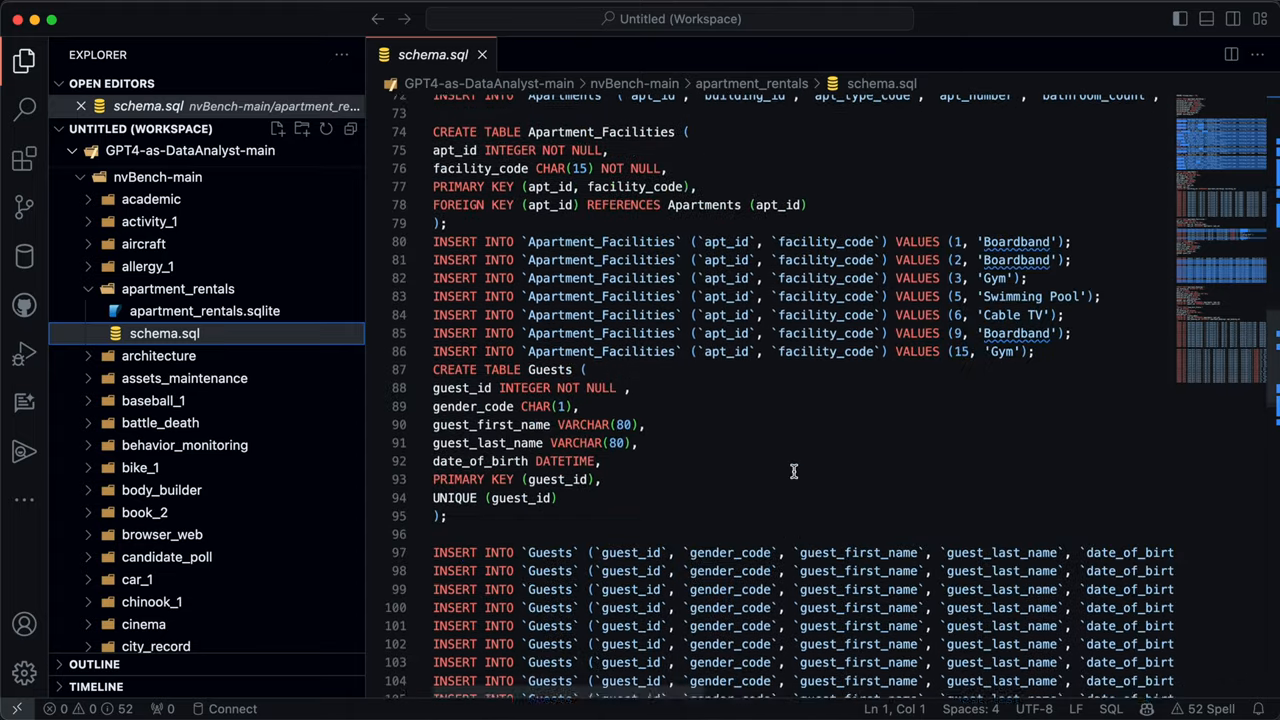
{"action": "scroll", "scroll_direction": "down", "scroll_amount": 3}
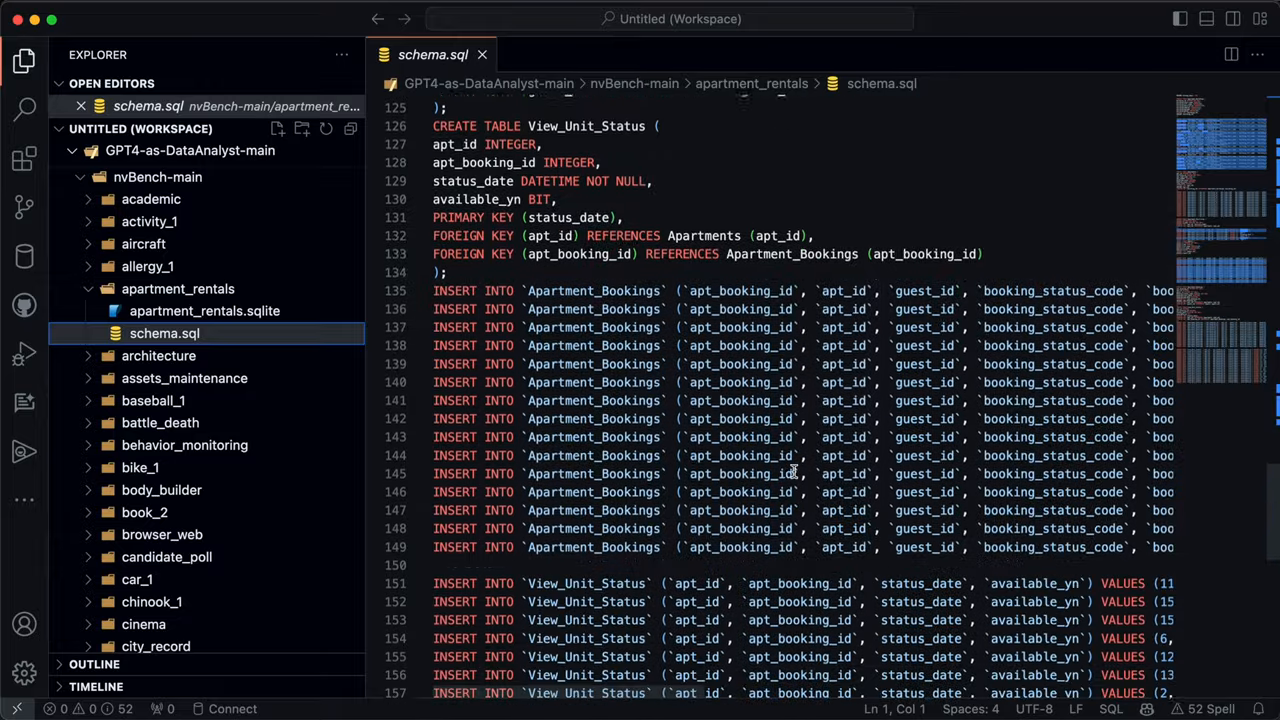
{"action": "left_click", "coordinate": [204, 310]}
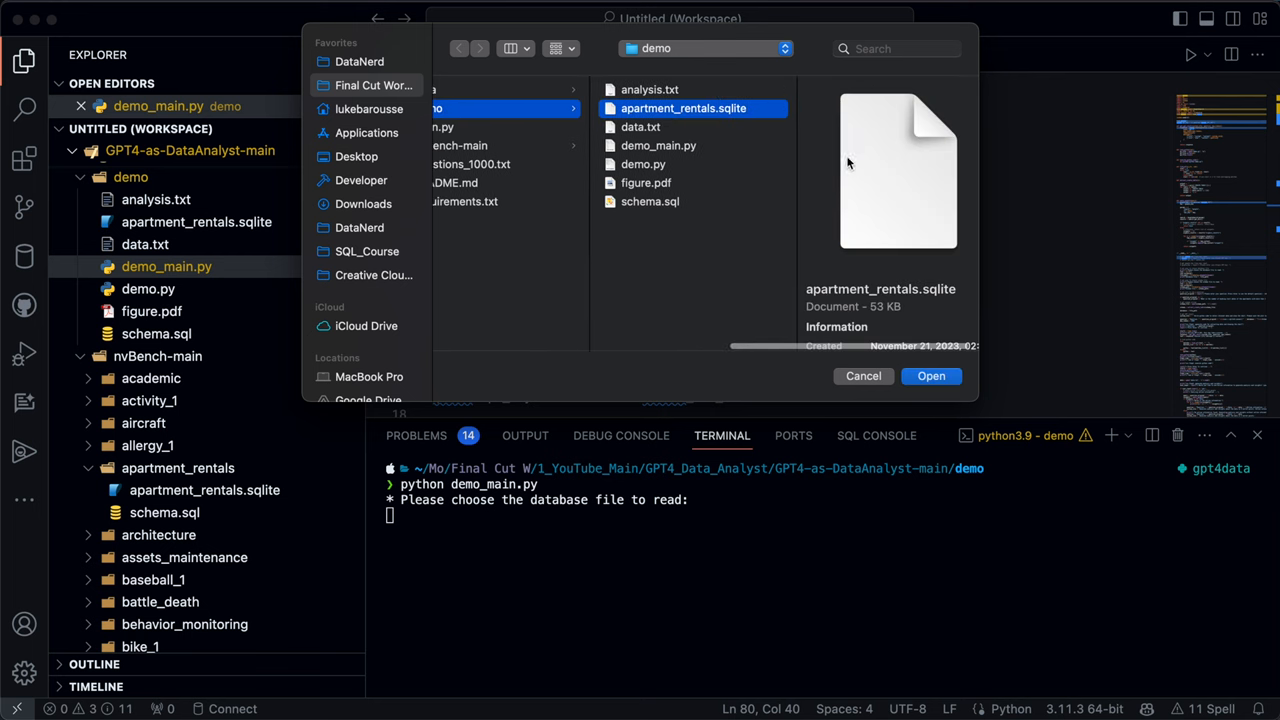
- Choose apartment_rentals.sqlite as the database and schema.sql as the schema file
{"action": "left_click", "coordinate": [931, 376]}
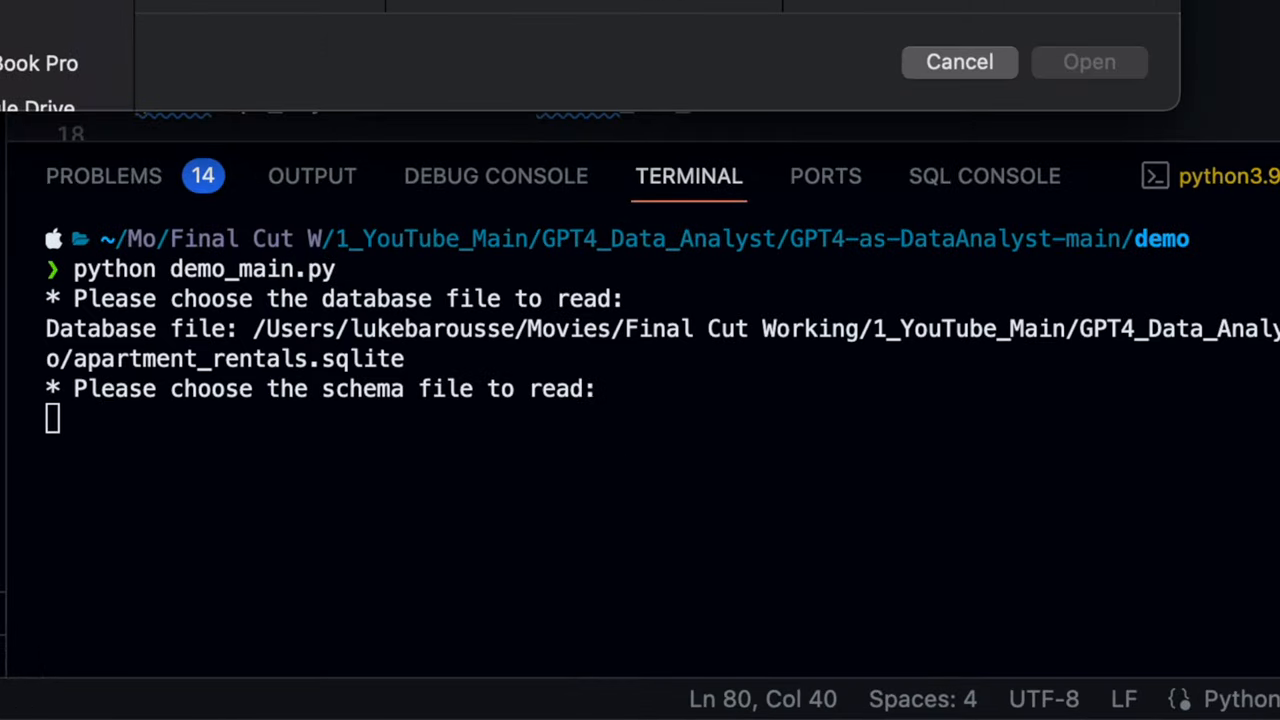
{"action": "left_click", "coordinate": [831, 201]}
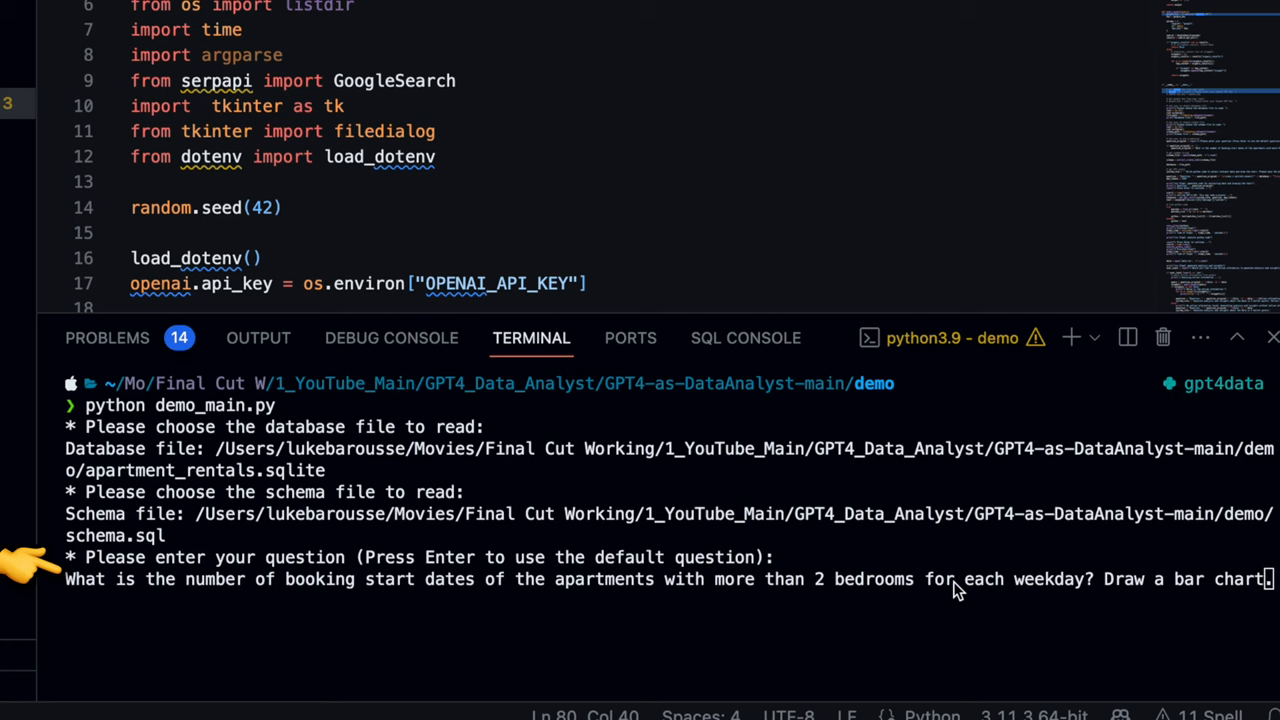
{"action": "mouse_move", "coordinate": [962, 602]}
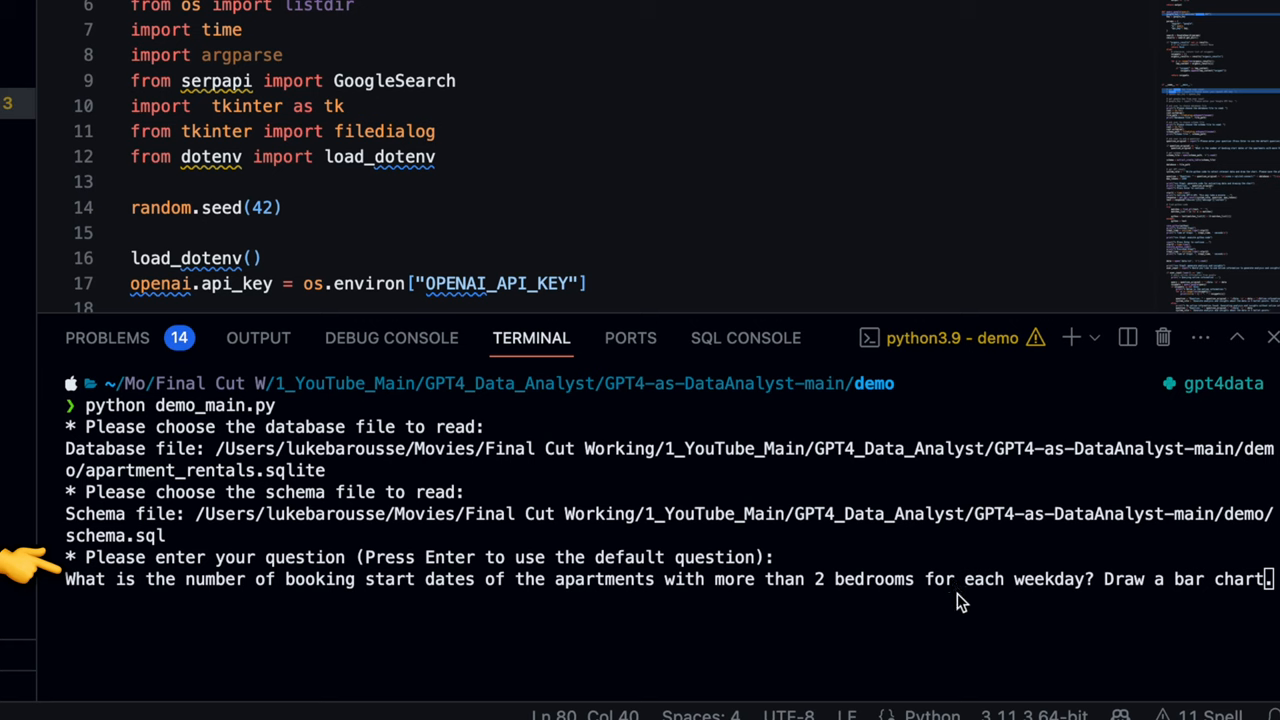
{"action": "mouse_move", "coordinate": [976, 617]}
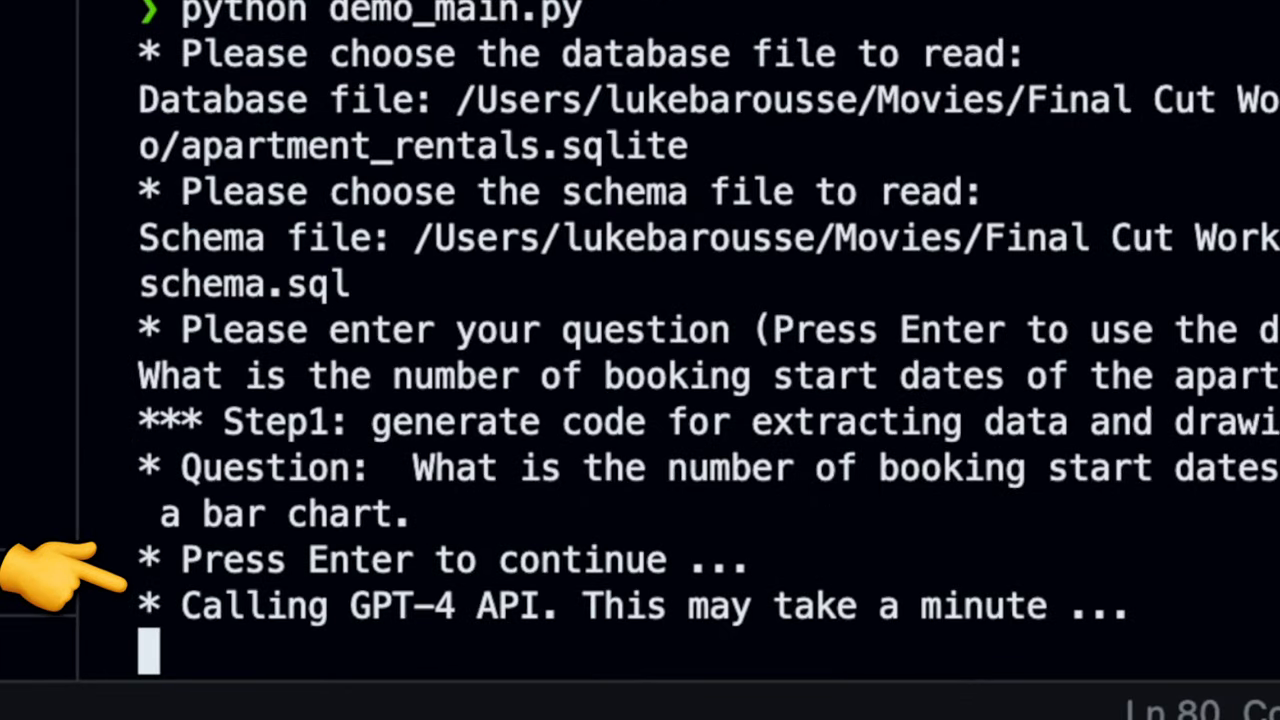
- Continue through chart code generation and let the script execute the generated code
{"action": "key", "text": "enter"}
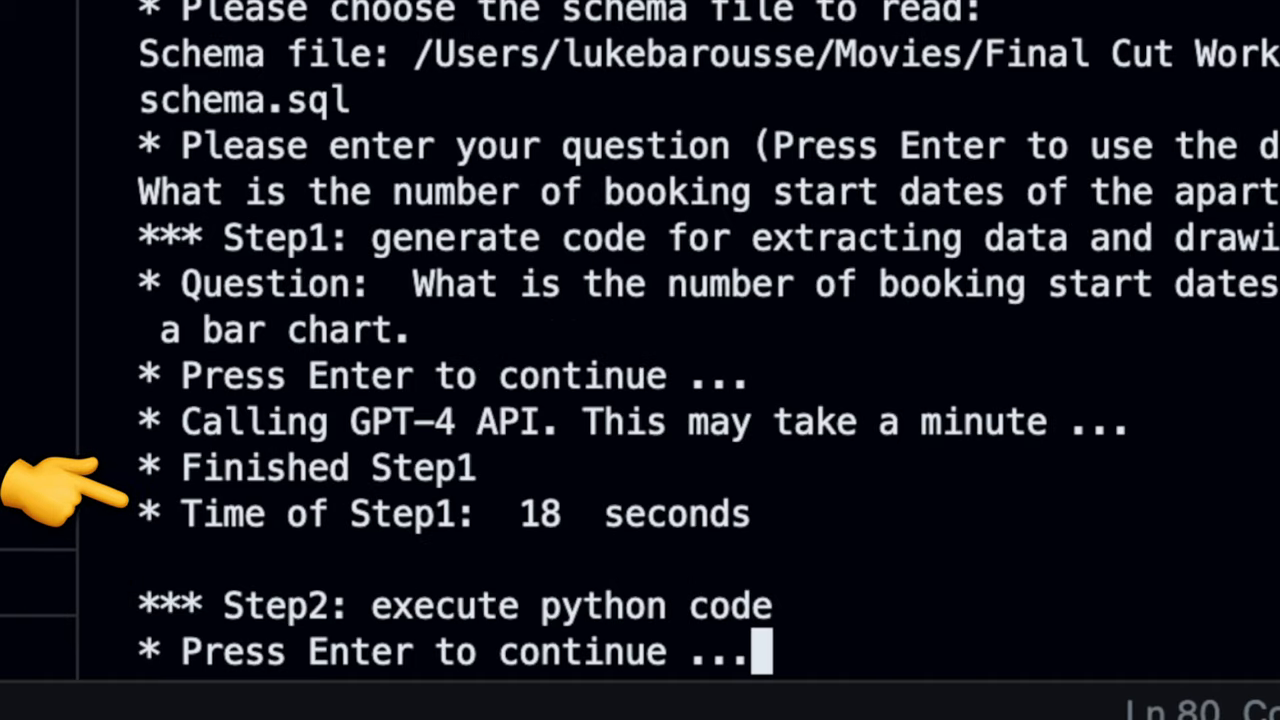
{"action": "key", "text": "enter"}
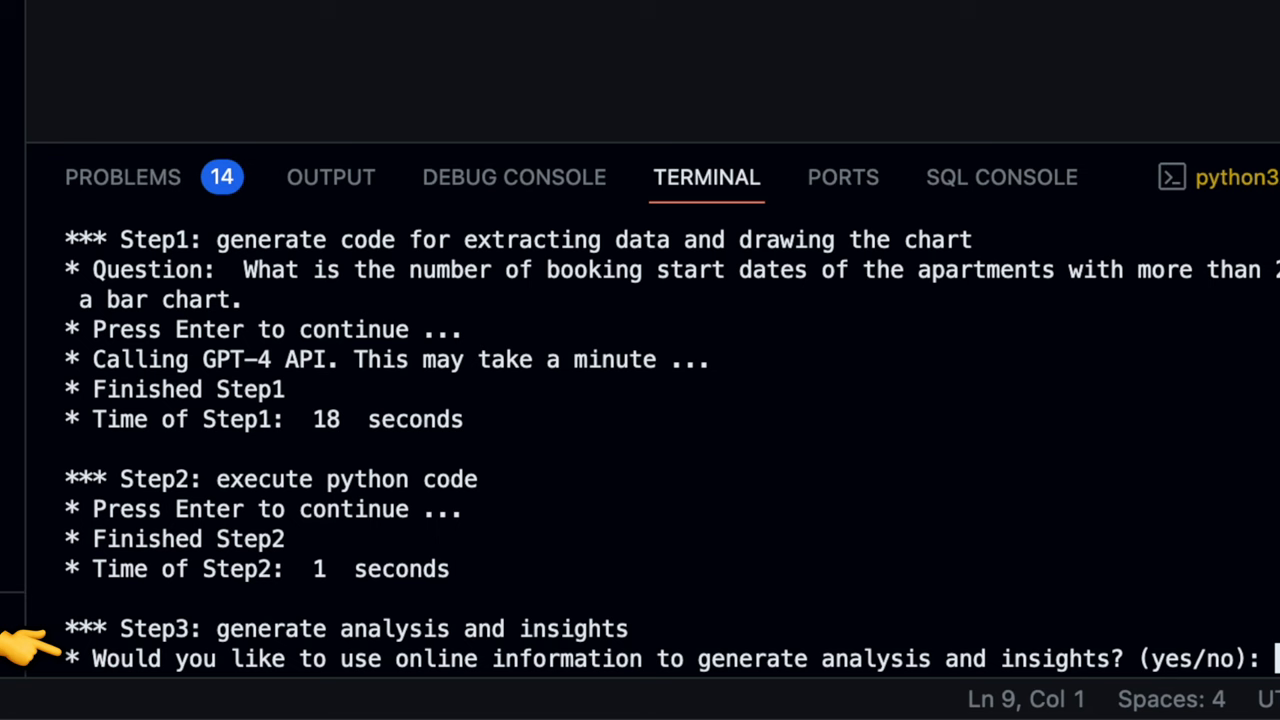
- Answer yes to using online information for insights
{"action": "type", "text": "yes"}
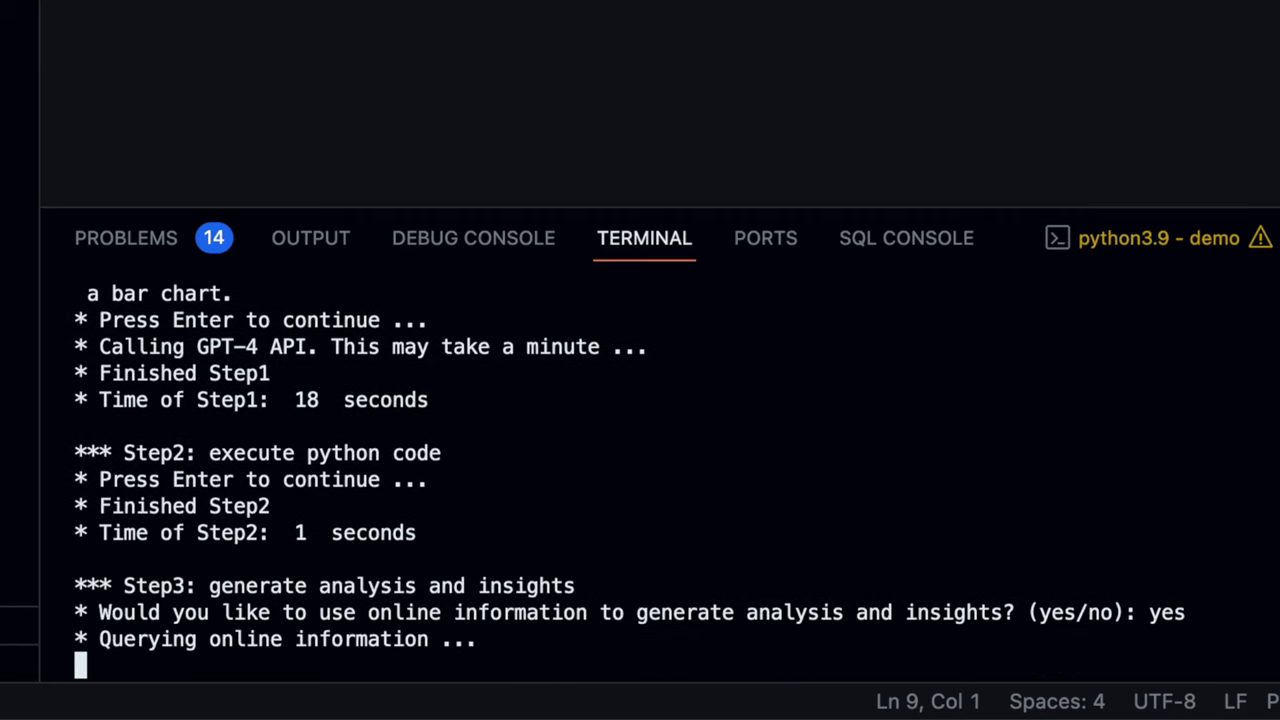